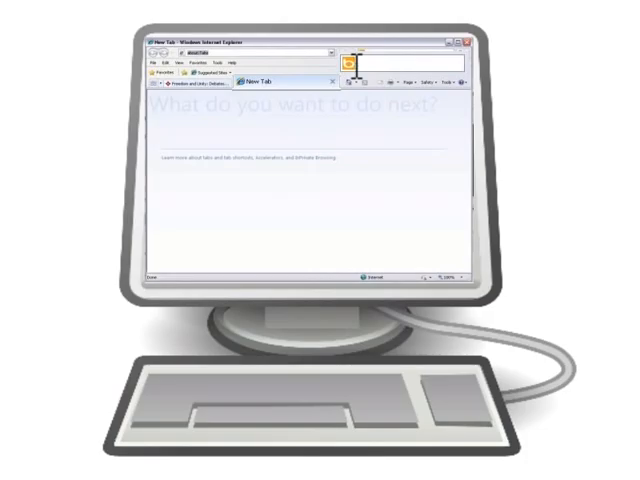
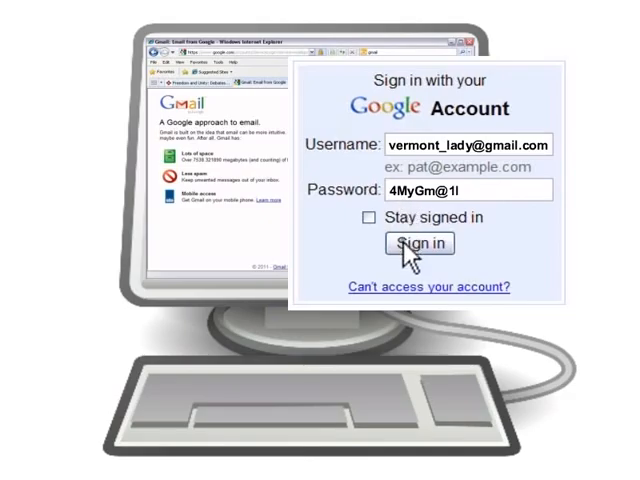
# Sign in to Gmail with the account username and password
pyautogui.click(419, 243)
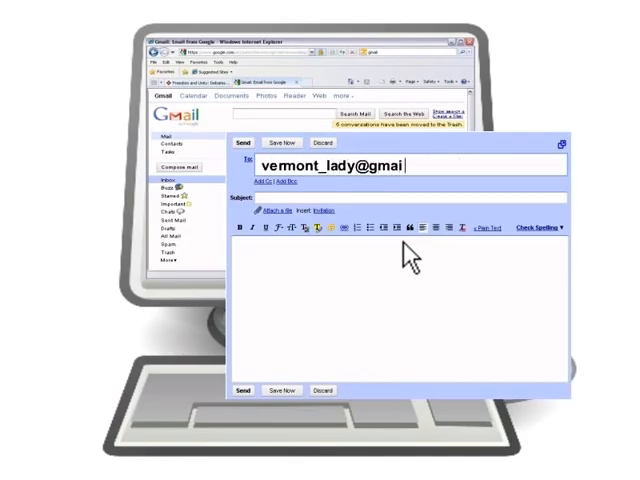
# Complete the recipient's address in the To field, ending in 'l.com'
pyautogui.write('l.com')
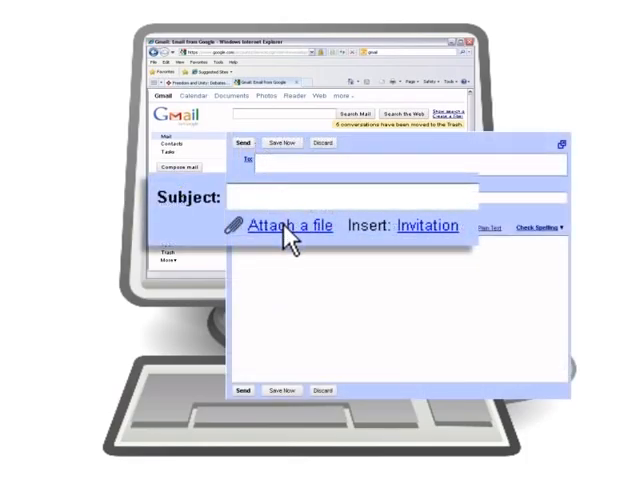
# Attach Winter.jpg from the Sample Pictures folder to the message
pyautogui.click(289, 225)
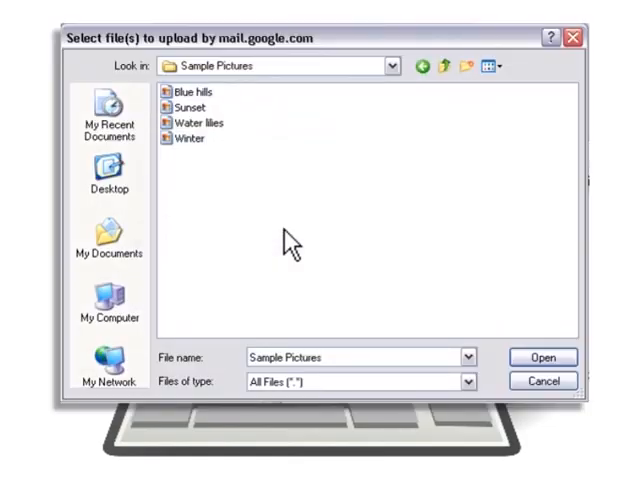
pyautogui.moveTo(192, 195)
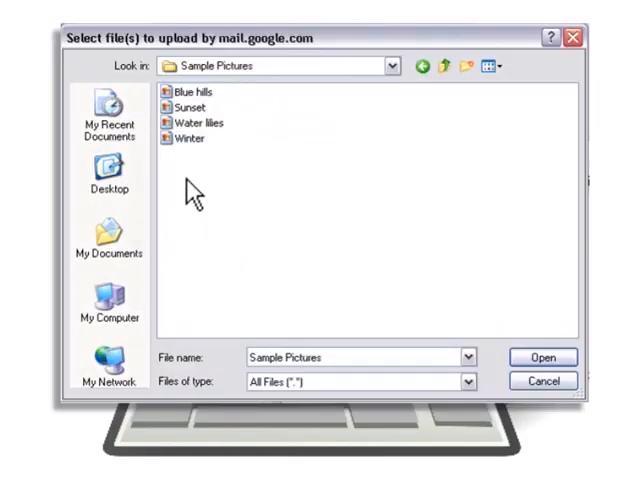
pyautogui.moveTo(185, 160)
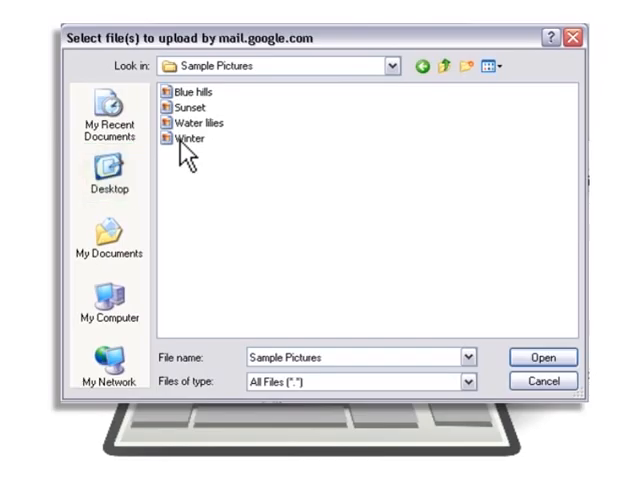
pyautogui.click(190, 139)
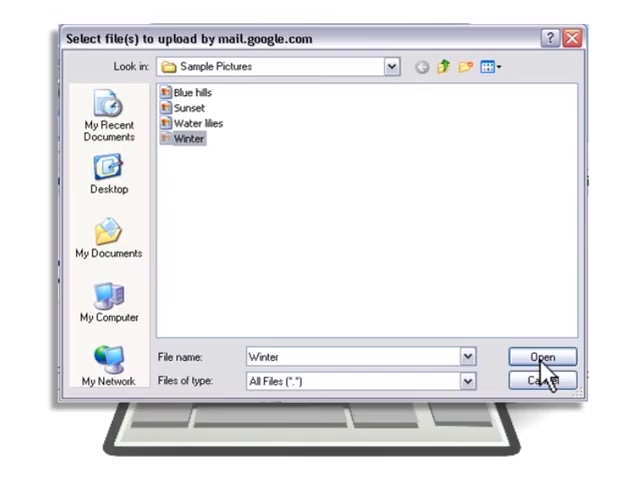
pyautogui.click(542, 357)
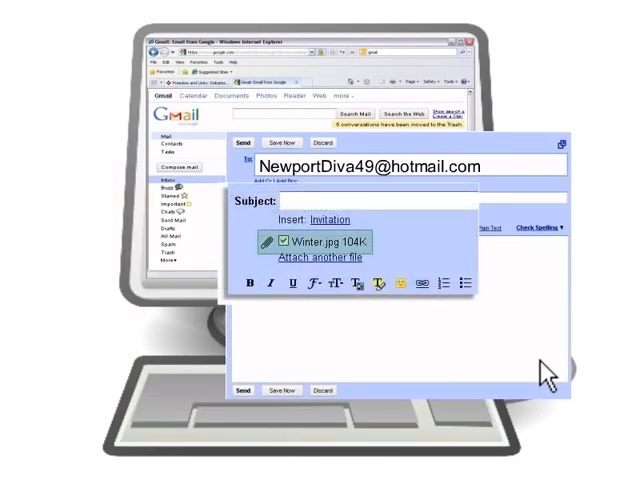